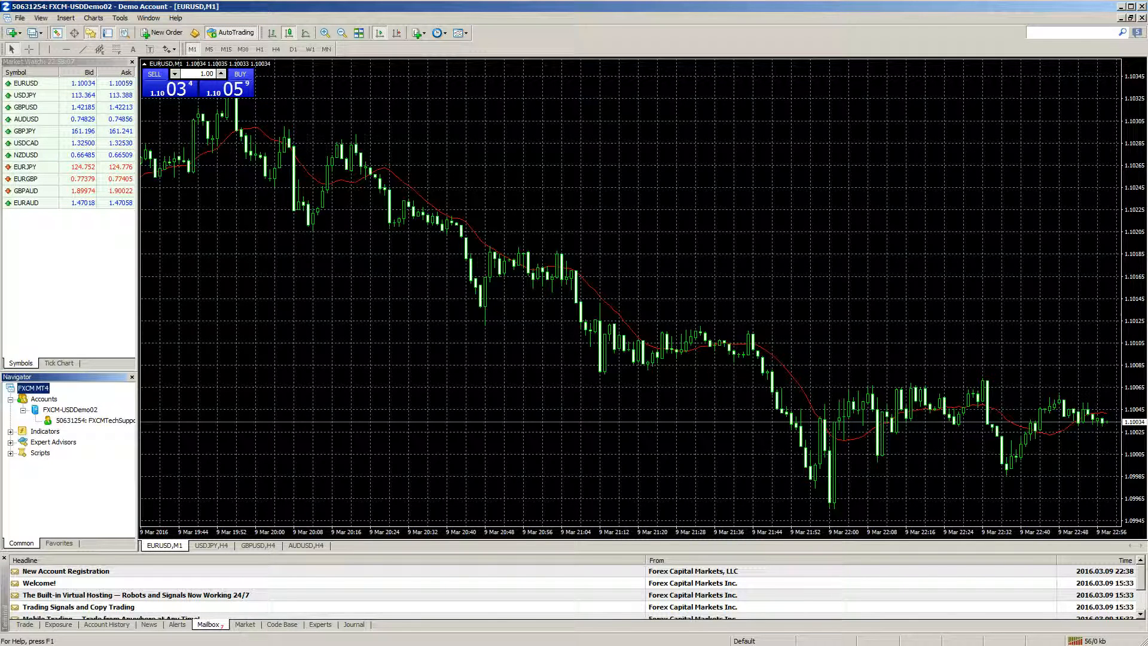
- Navigate into MQL4 > Indicators, listing files such as Accelerator, Alligator and ATR
left_click(19, 18)
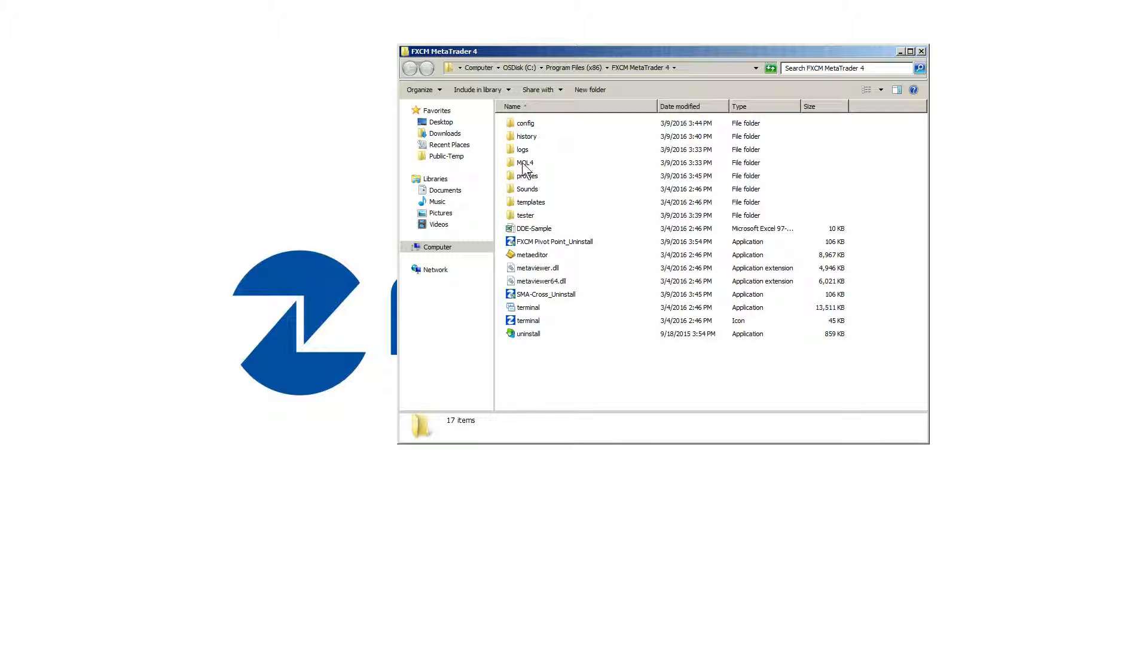
double_click(525, 163)
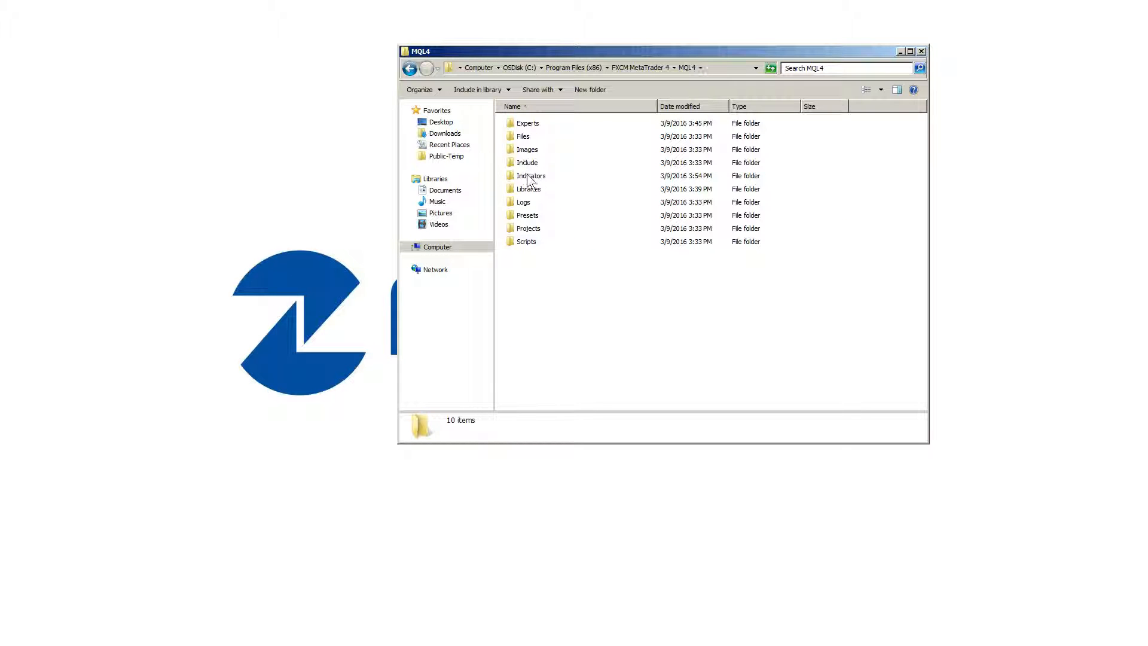
double_click(530, 176)
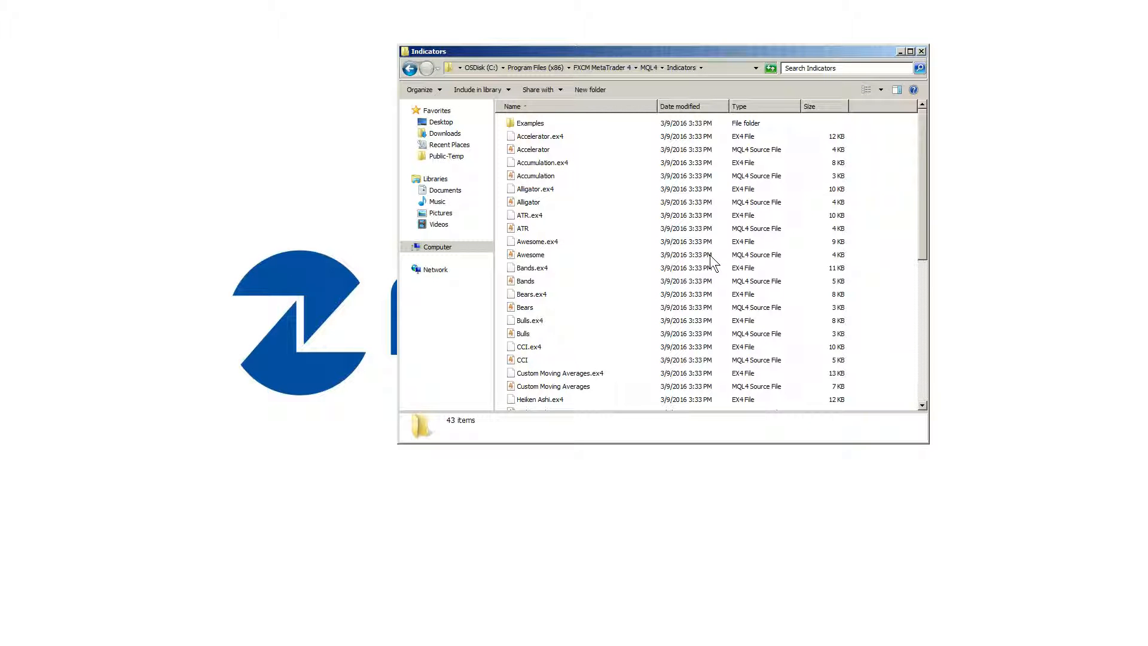
mouse_move(638, 307)
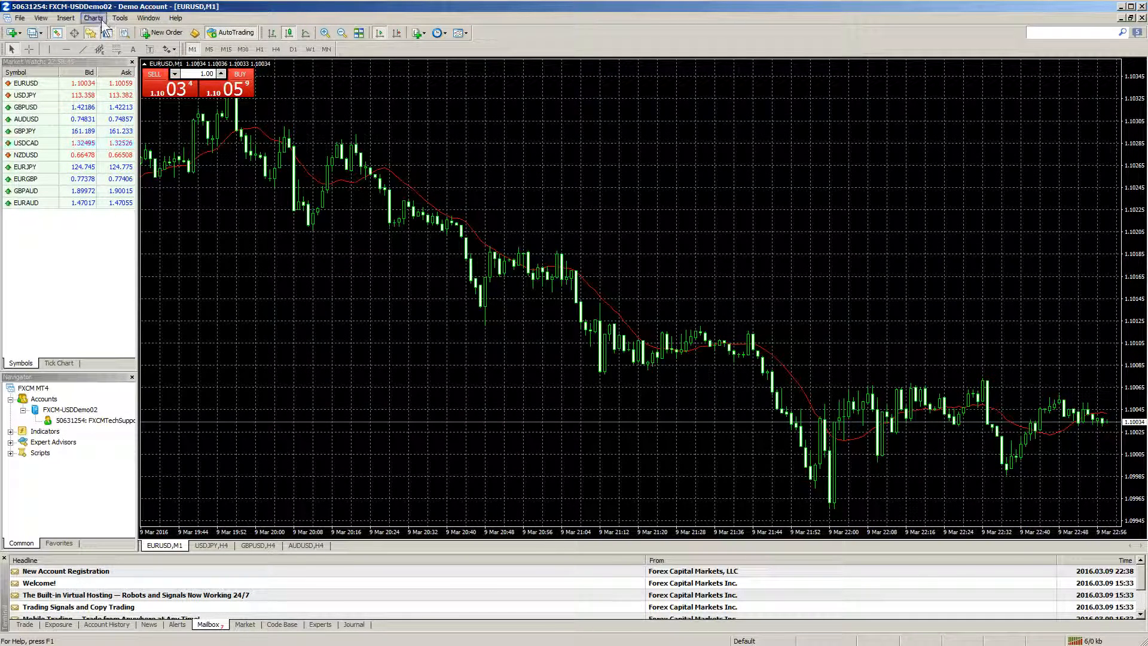
- Show the Custom indicators list via Insert > Indicators > Custom
left_click(65, 18)
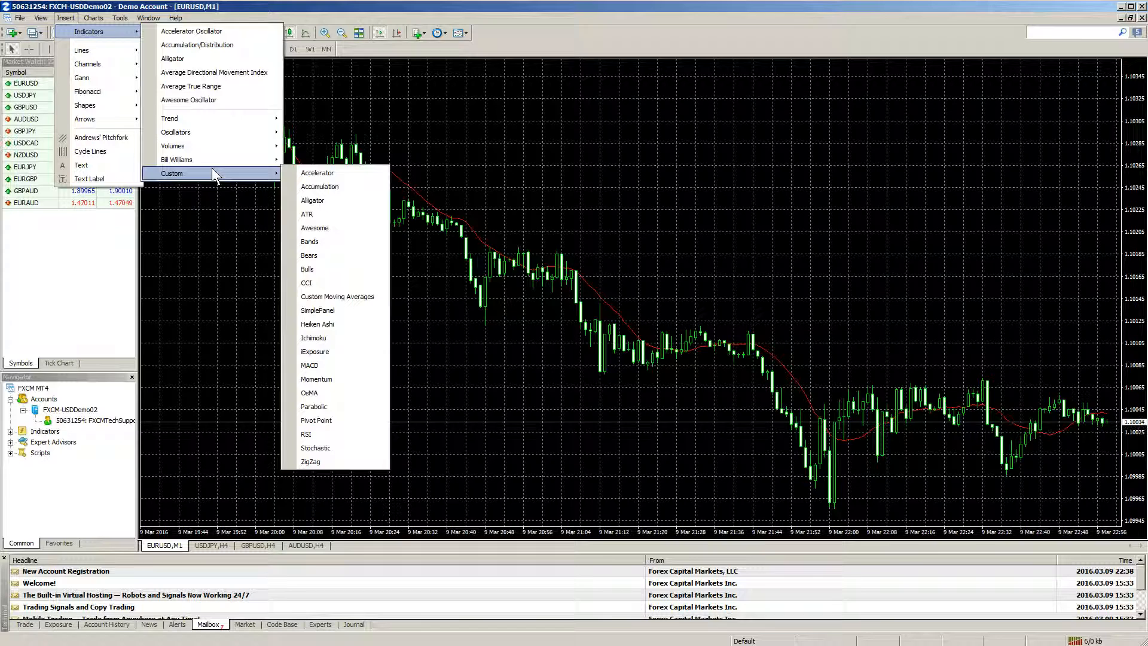
mouse_move(103, 452)
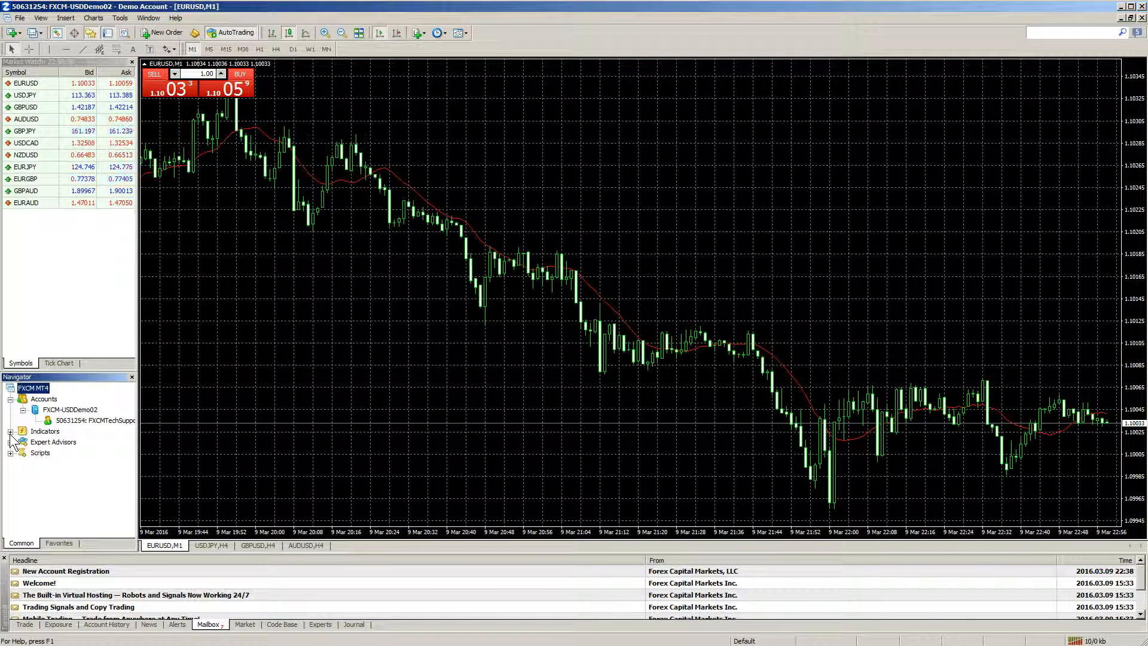
- Expand the Navigator's Indicators branch to list ATR, CCI, MACD and others
left_click(11, 430)
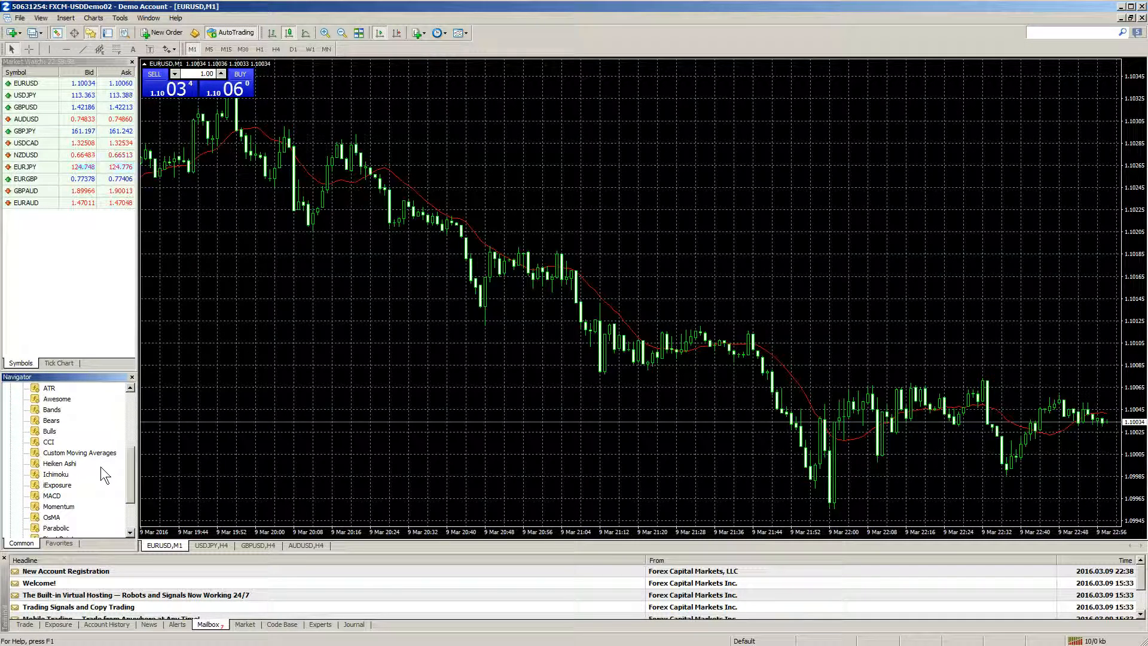